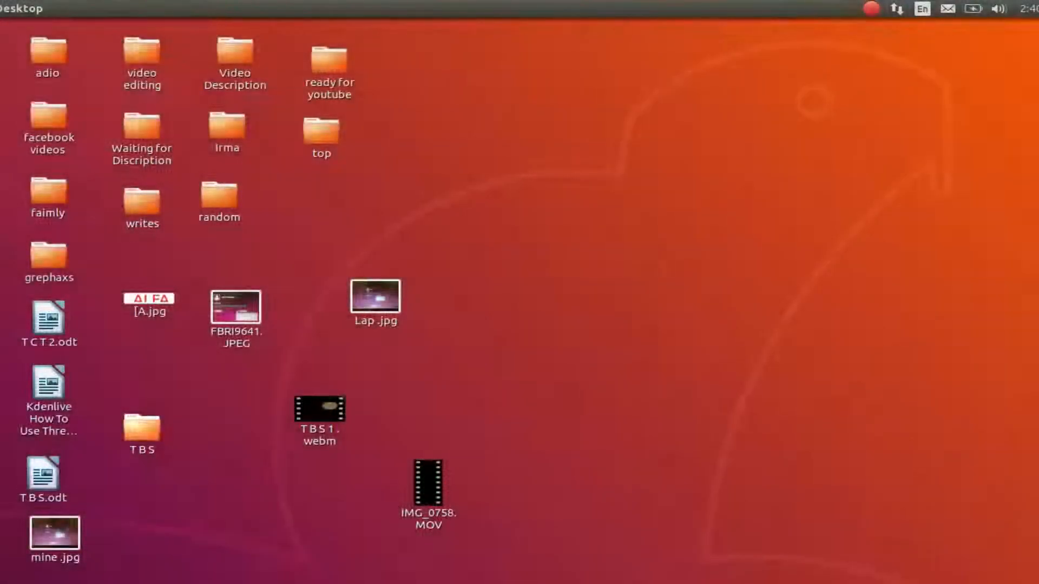
- Open the desktop TBS folder in Files, showing IMG_0756.png and IMG_0757.PNG
left_click(141, 424)
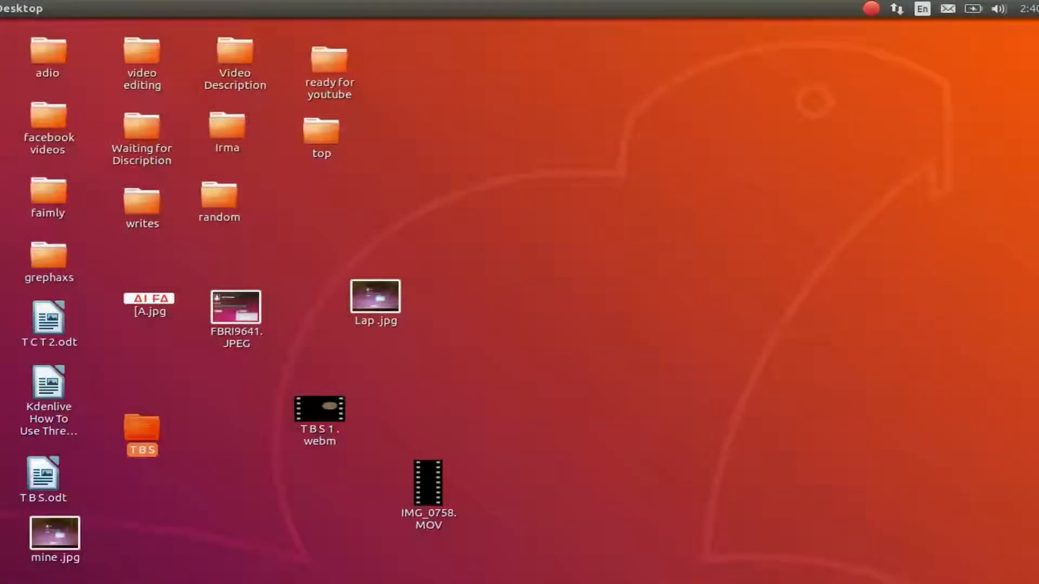
double_click(141, 434)
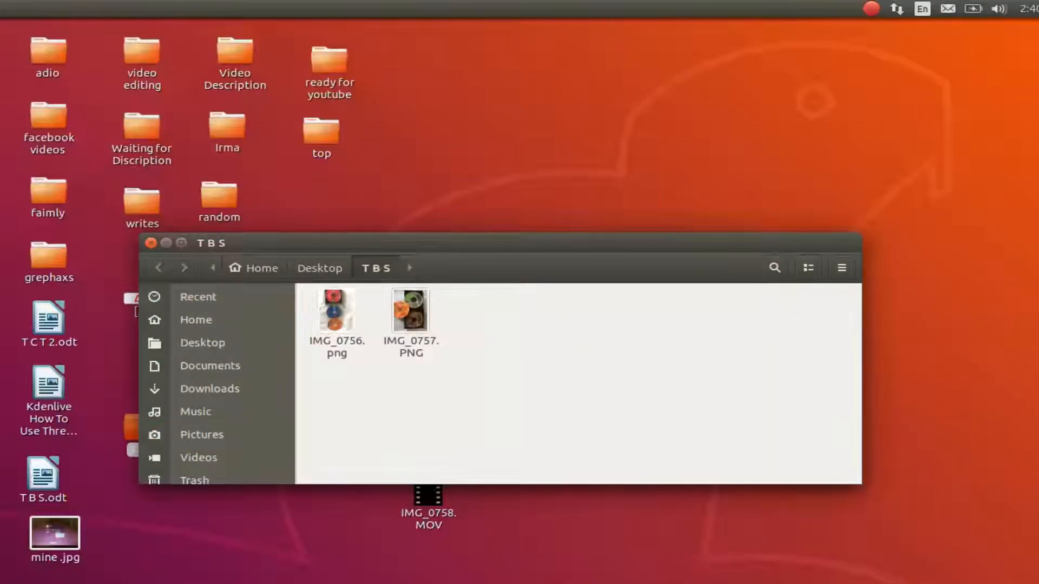
left_click(197, 296)
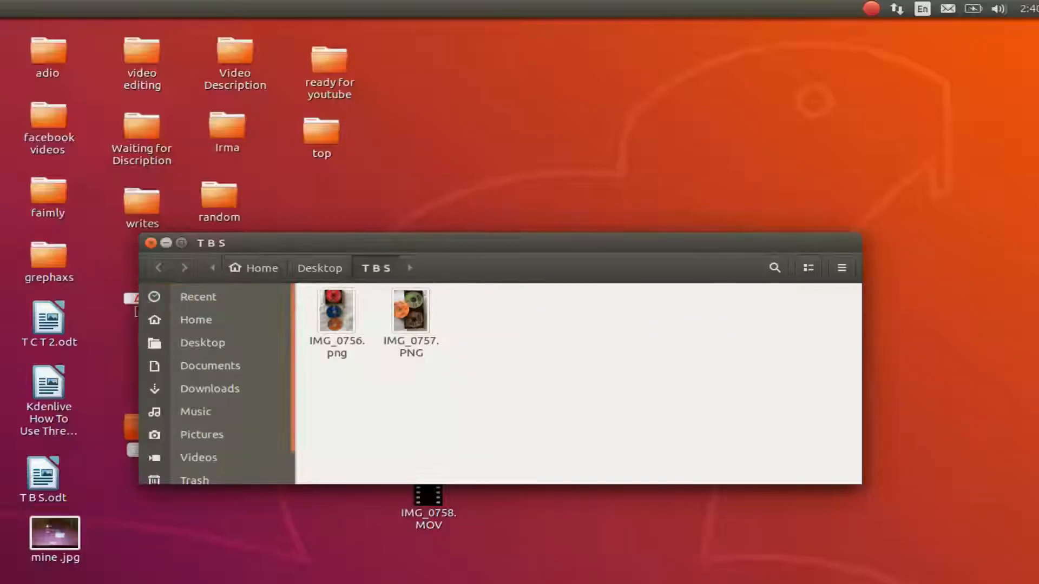
- Switch to the Kdenlive project and list the Project Bin's clip types to add
left_click(151, 243)
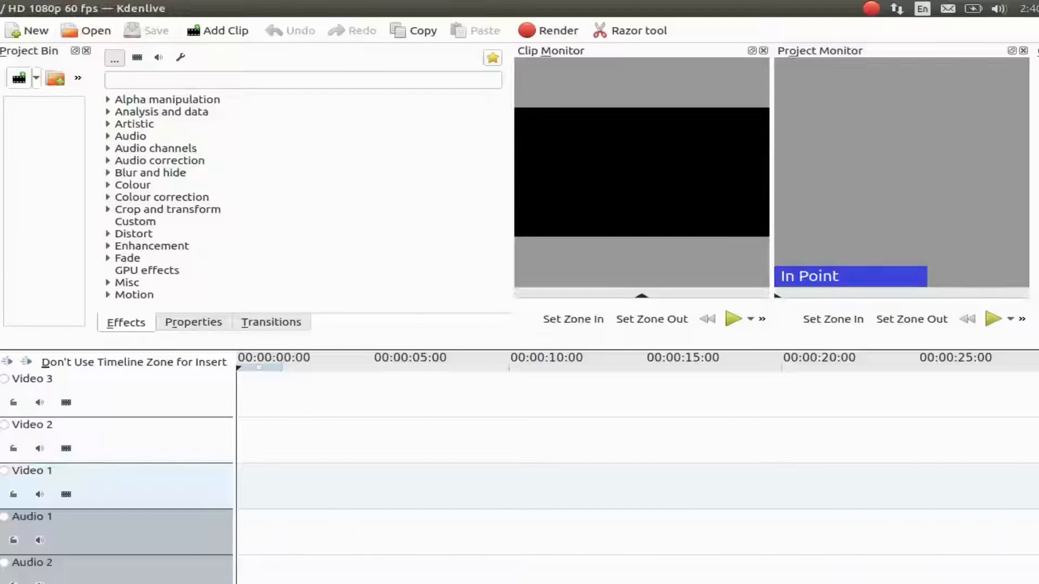
left_click(20, 78)
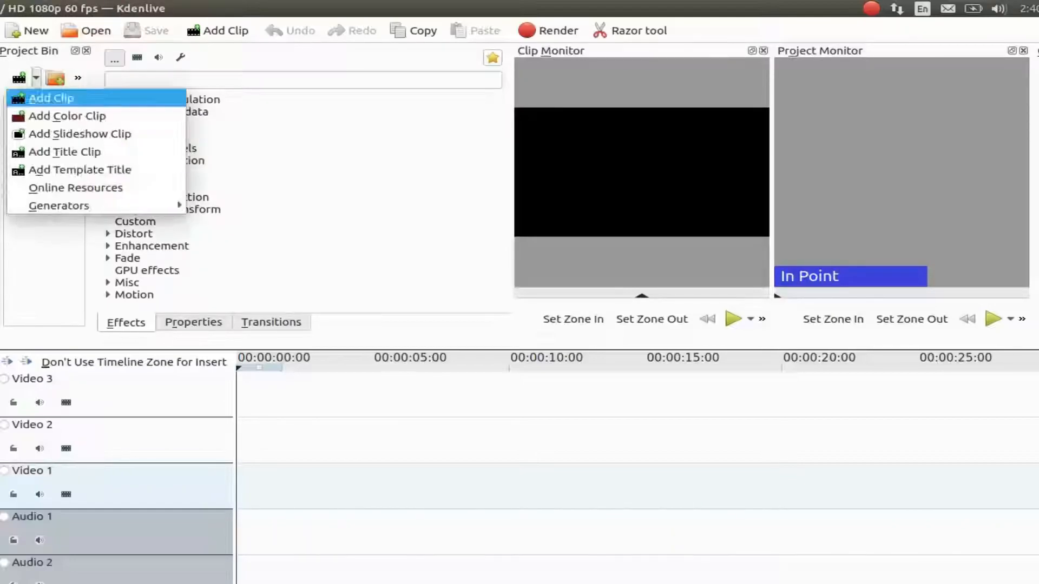
mouse_move(65, 152)
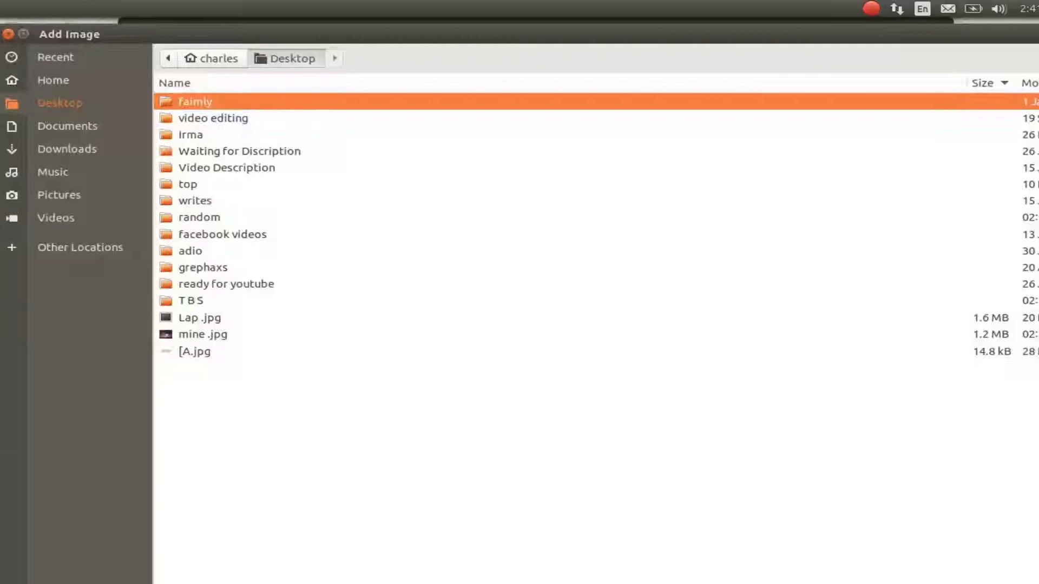
double_click(190, 301)
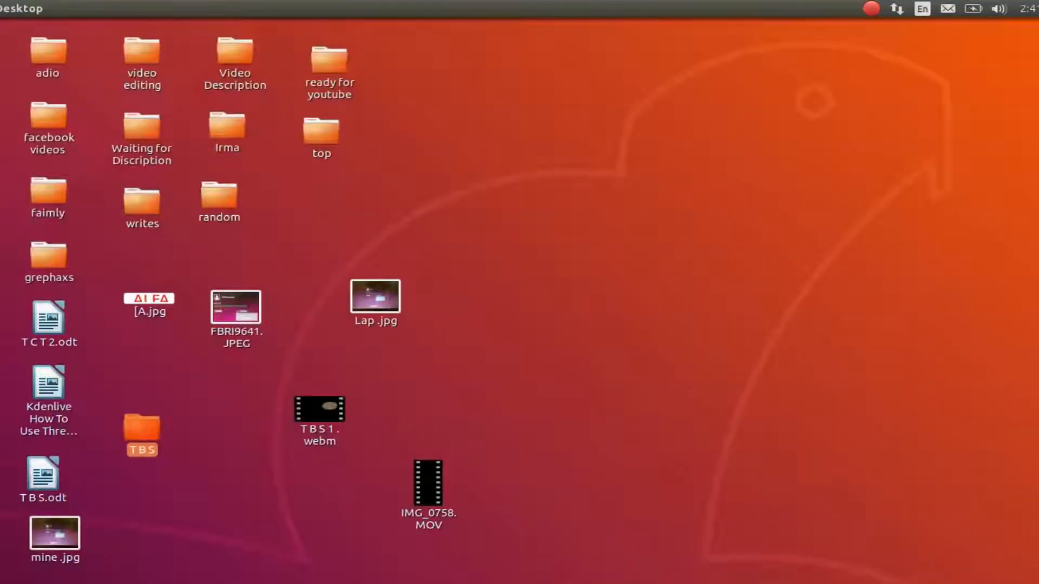
- Open the TBS folder and bring up the options menu for IMG_0757.PNG
double_click(141, 434)
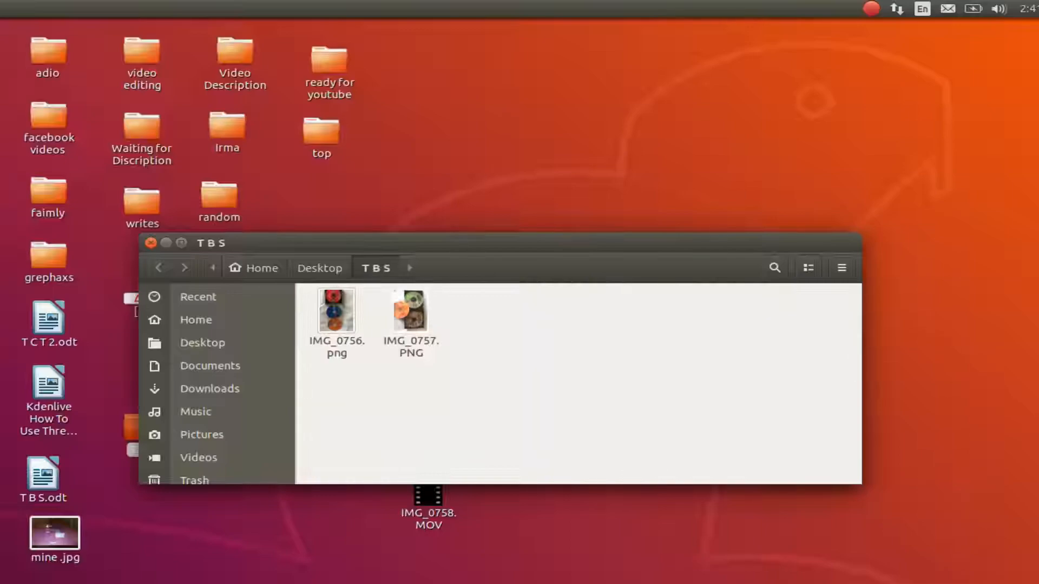
right_click(410, 312)
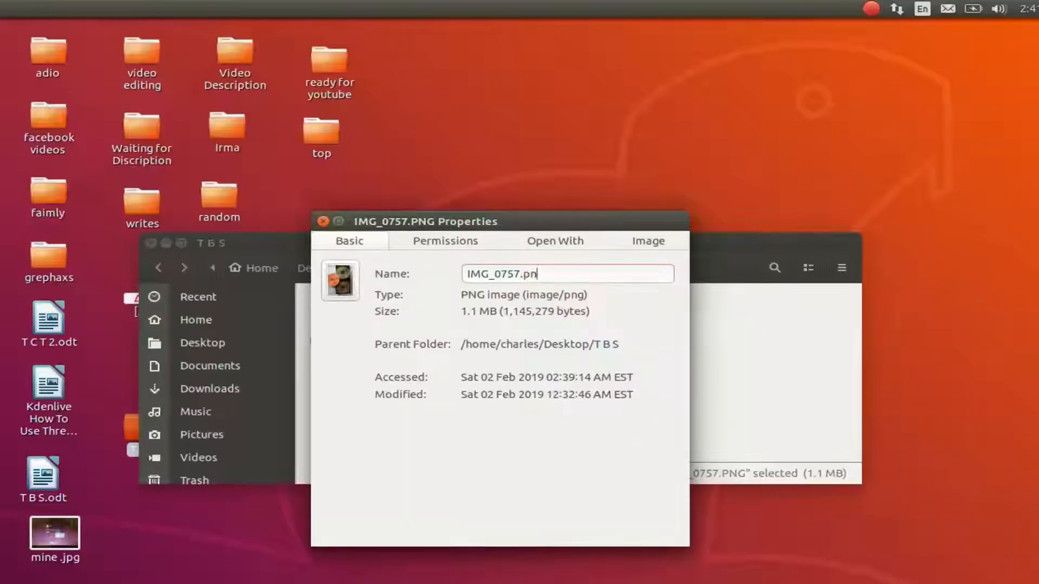
- Finish renaming the file to IMG_0757.png and confirm the lowercase name
type("g")
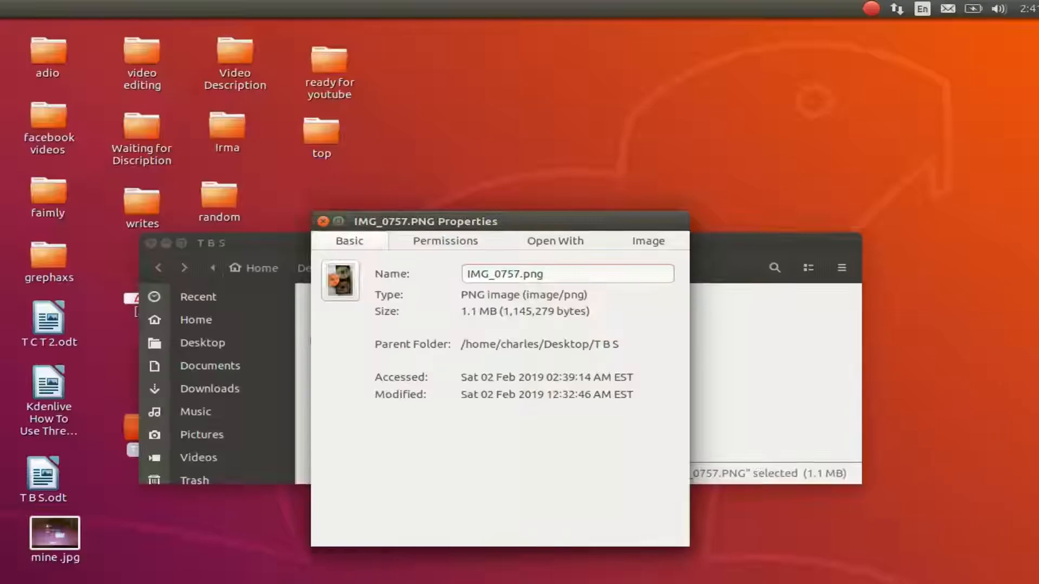
left_click(321, 222)
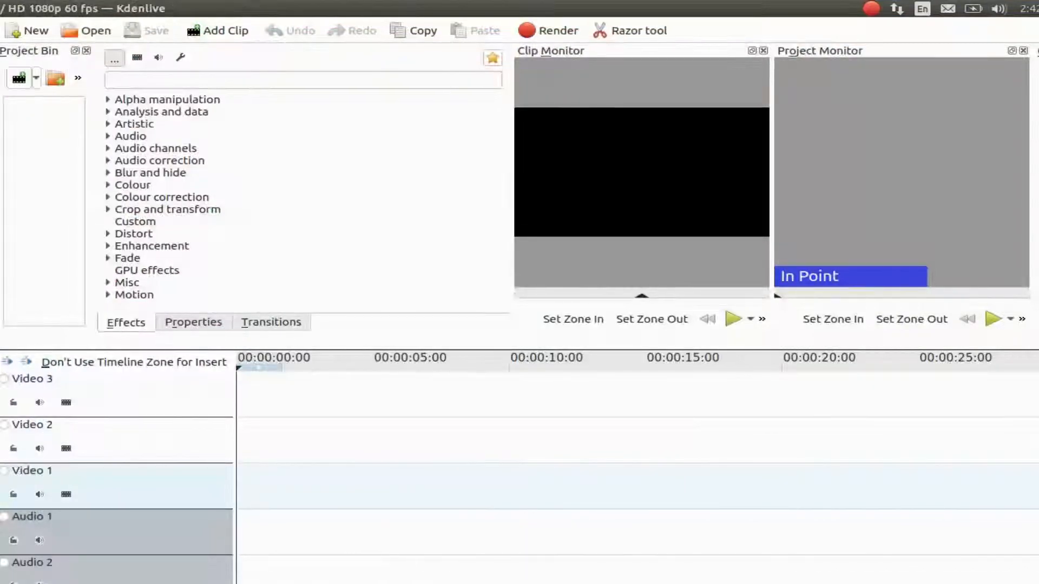
- Create a new title clip and open its Add Image file chooser
left_click(20, 78)
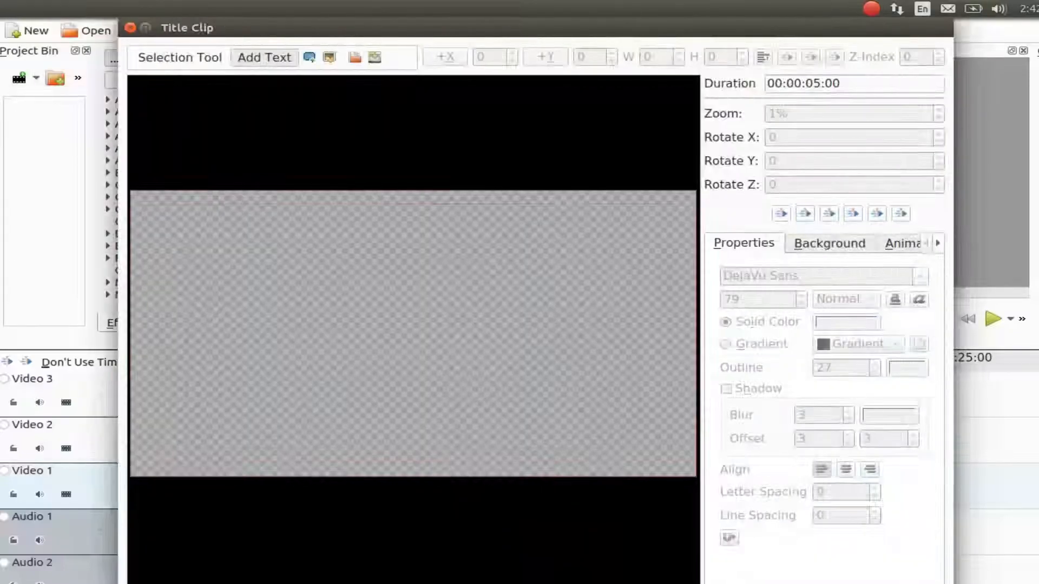
left_click(329, 57)
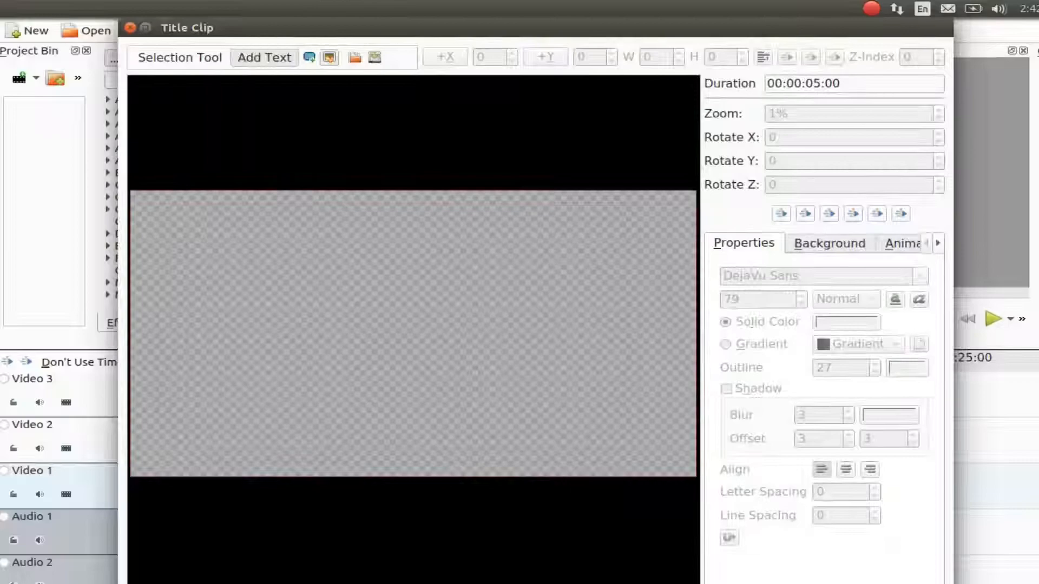
left_click(354, 57)
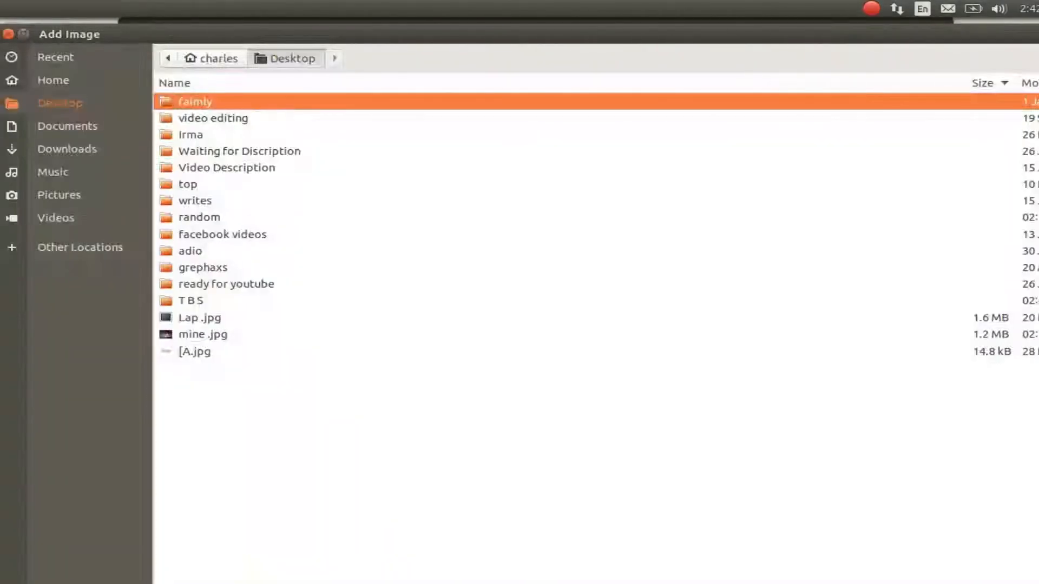
- Browse into TBS and select IMG_0756.png and IMG_0757.png
double_click(190, 301)
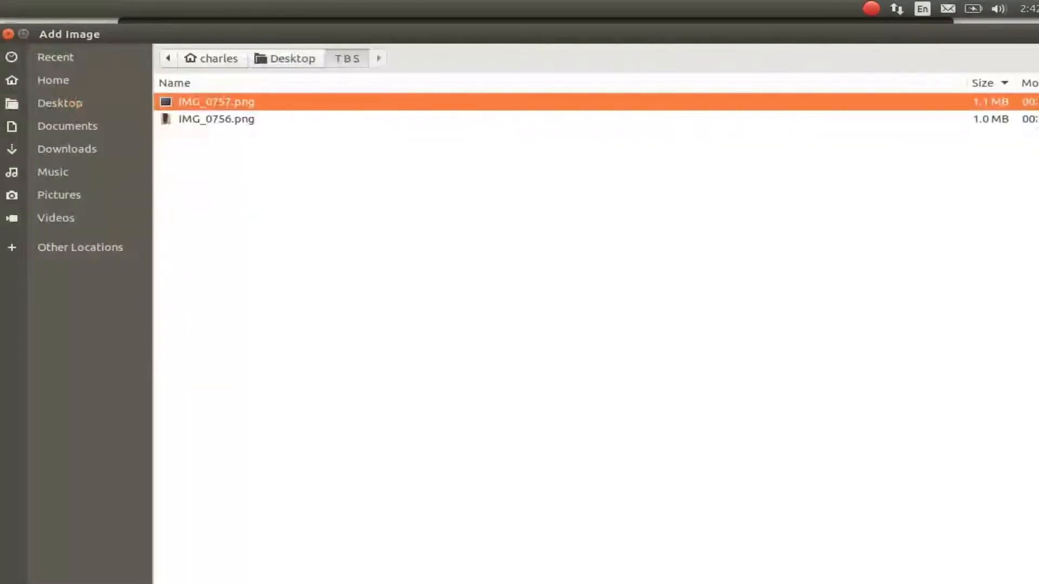
left_click(216, 118)
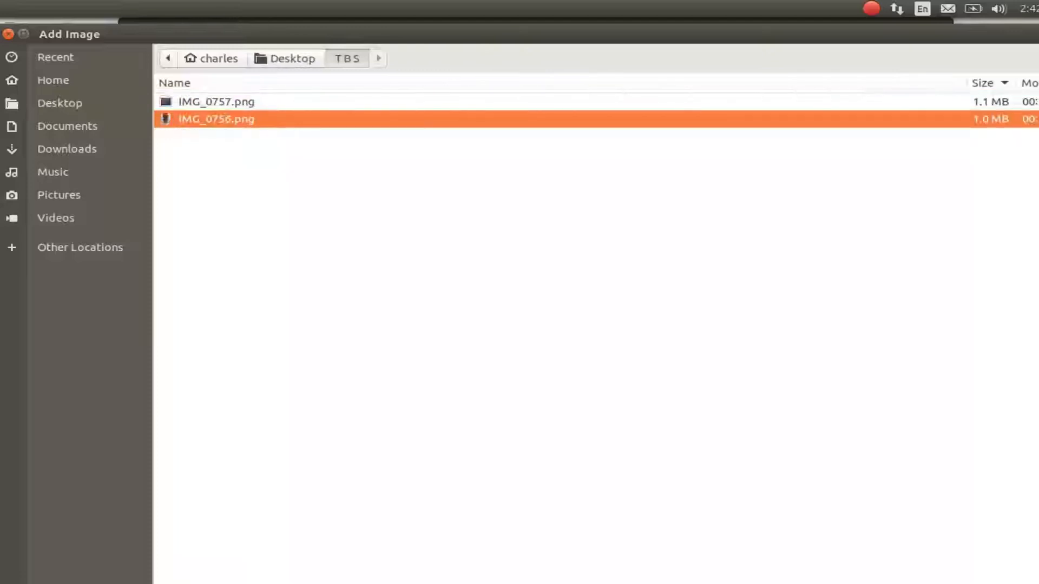
left_click(216, 101)
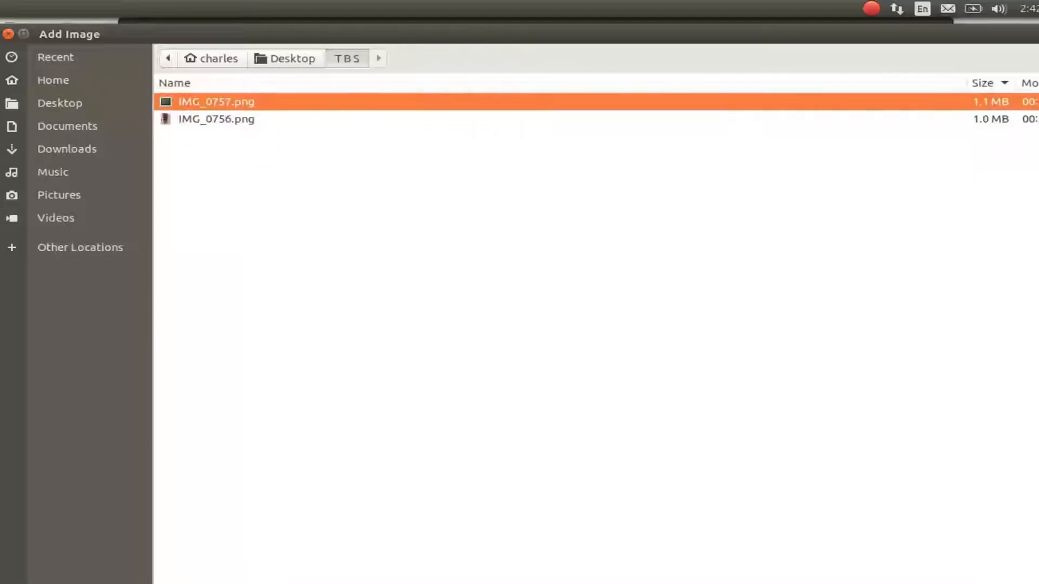